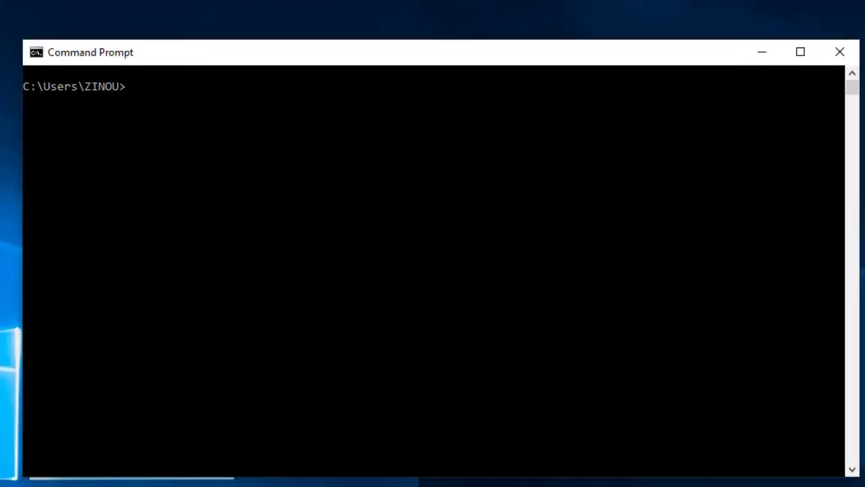
# - Run wmic bios get serialnumber in Command Prompt to show the computer's serial number
pyautogui.write('wmic')
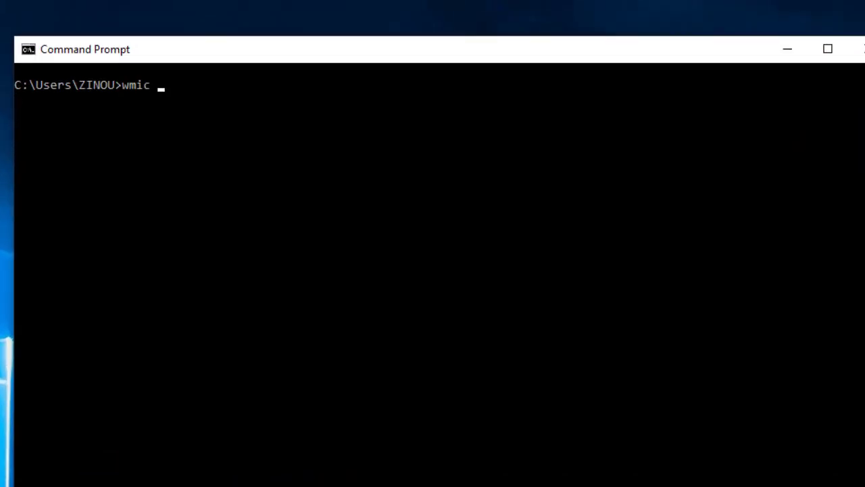
pyautogui.write('bios get')
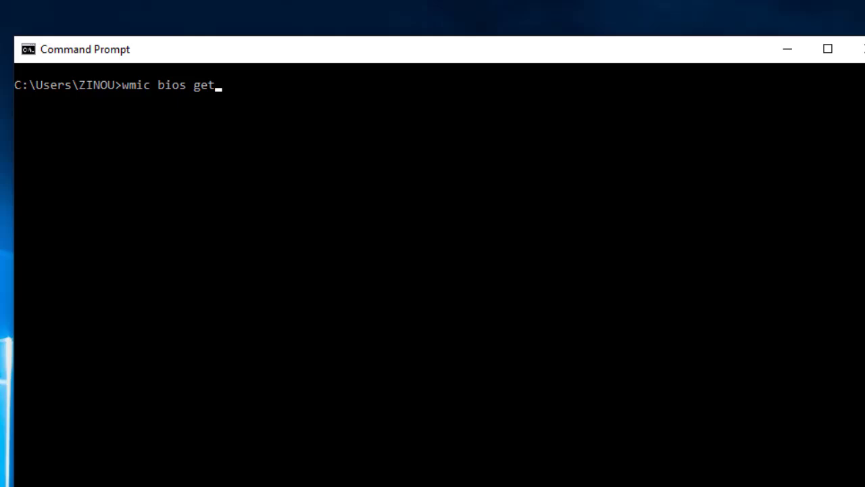
pyautogui.write('serialnumb')
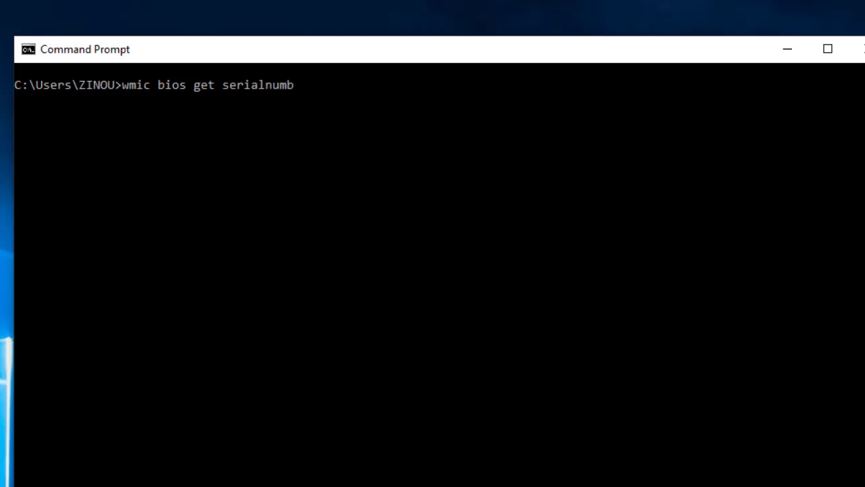
pyautogui.press('Enter')
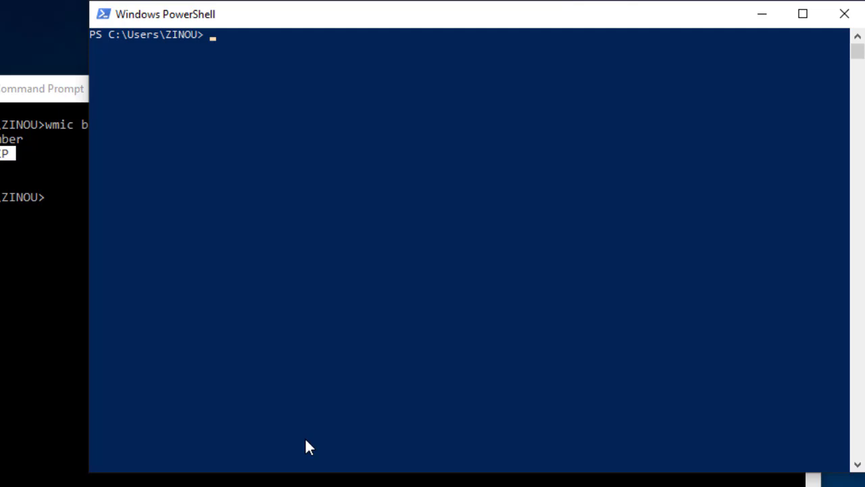
# - Run get-computerinfo to list system details including BiosSerialNumber 5CB3020QZP
pyautogui.write('get-c')
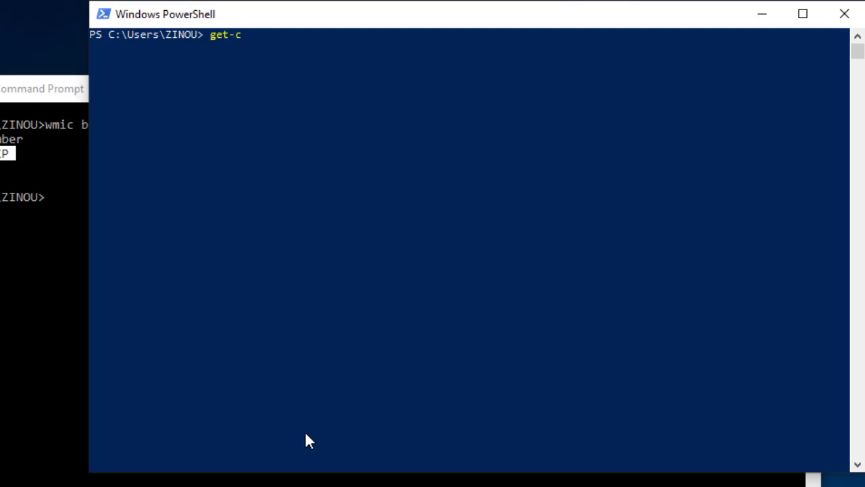
pyautogui.write('omputer')
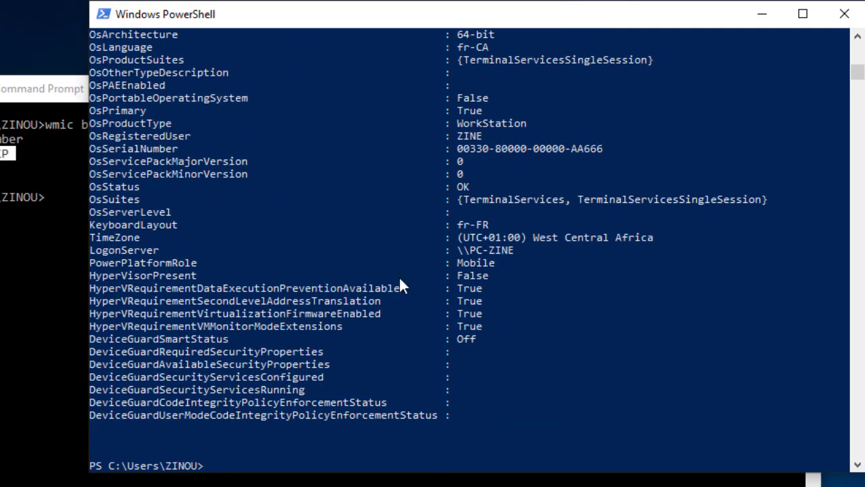
pyautogui.write('get-computerinfo')
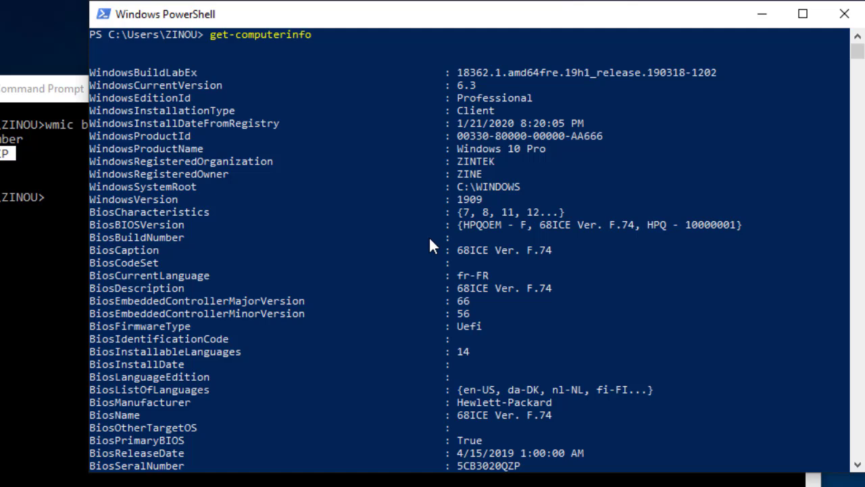
pyautogui.moveTo(511, 161)
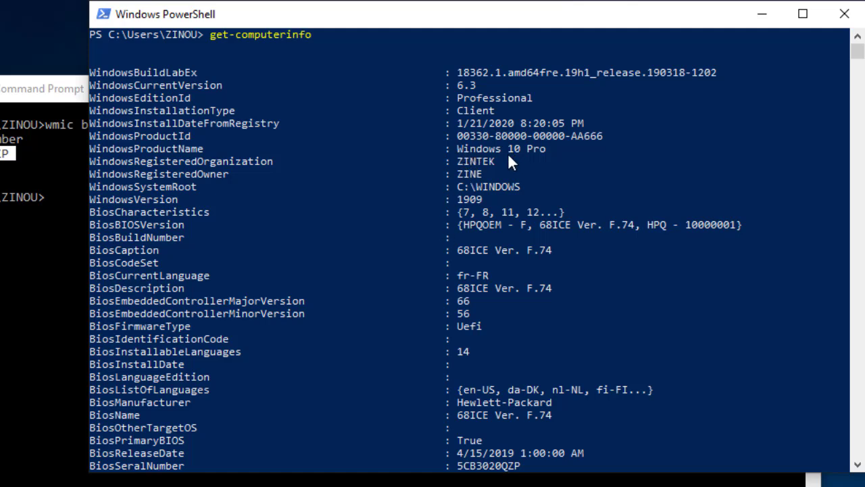
pyautogui.moveTo(470, 211)
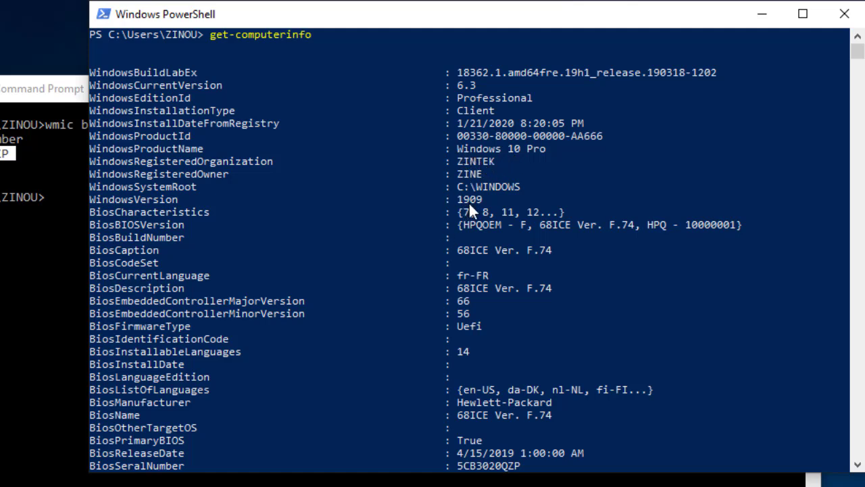
pyautogui.moveTo(487, 289)
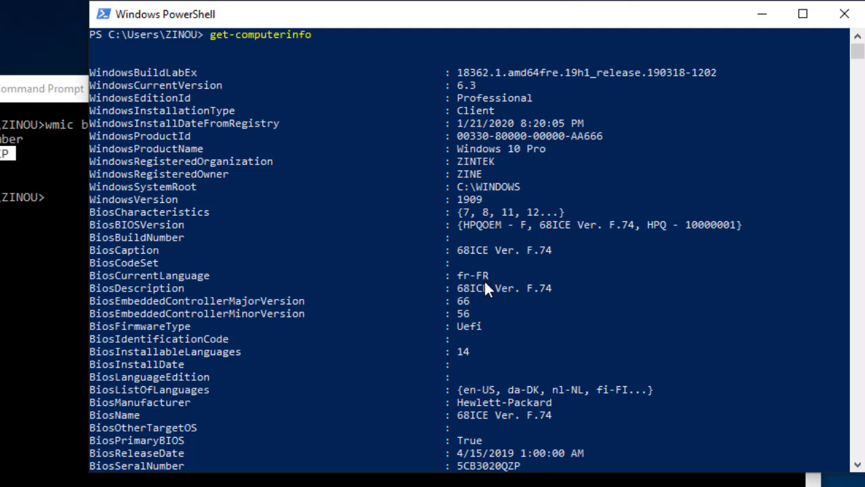
pyautogui.moveTo(478, 346)
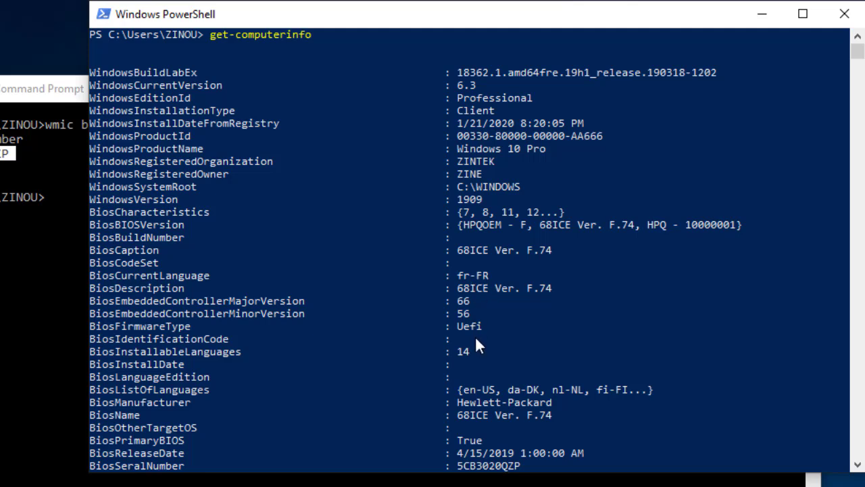
pyautogui.scroll(-3)
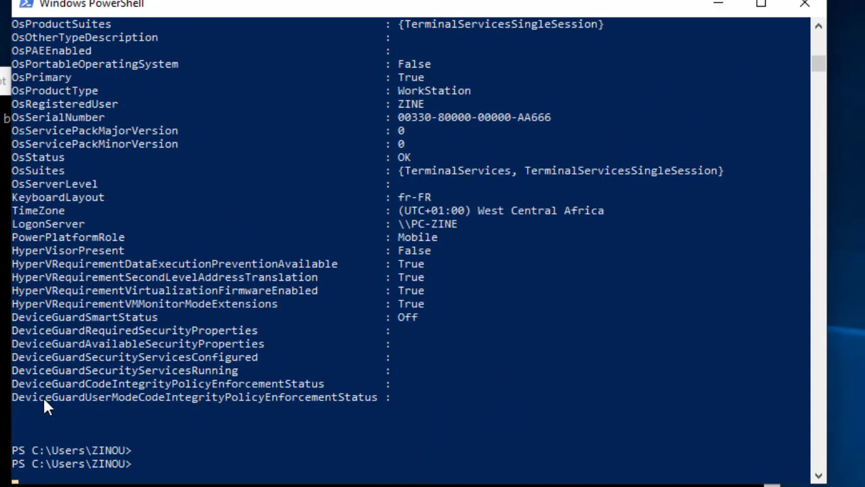
# - Enter get-computerinfo -property BiosSeralNumber at the prompt without running it yet
pyautogui.write('get-computerinfo -')
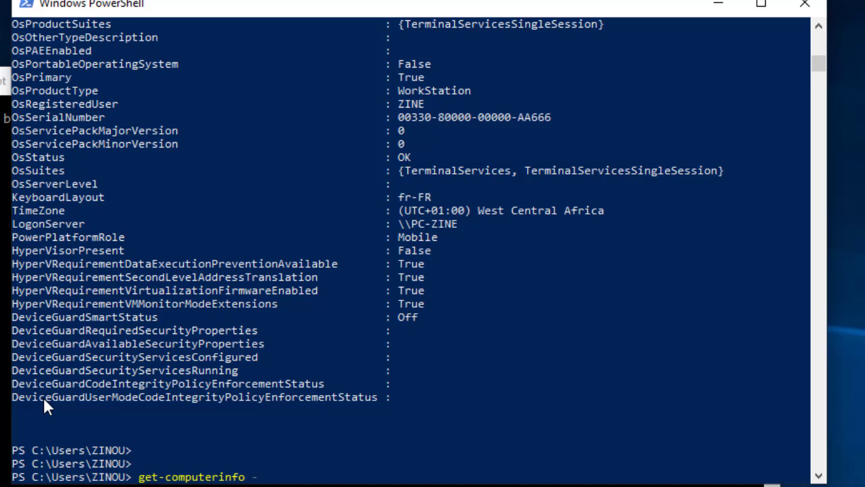
pyautogui.write('pr')
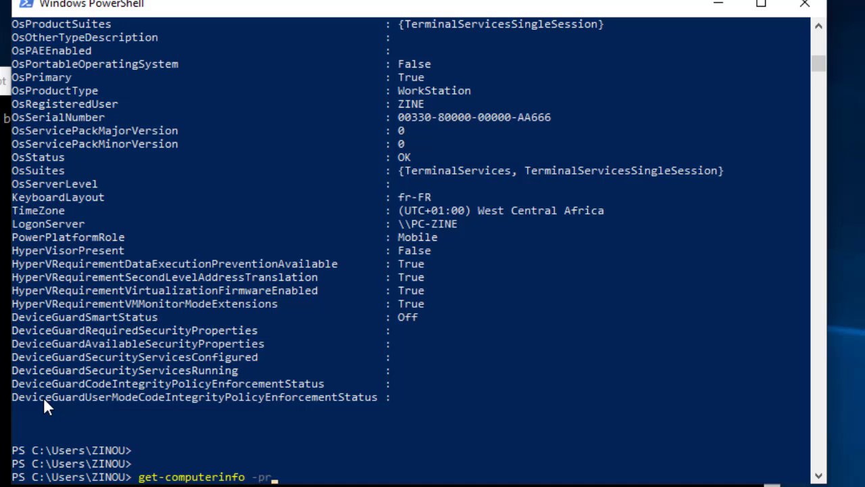
pyautogui.write('operty')
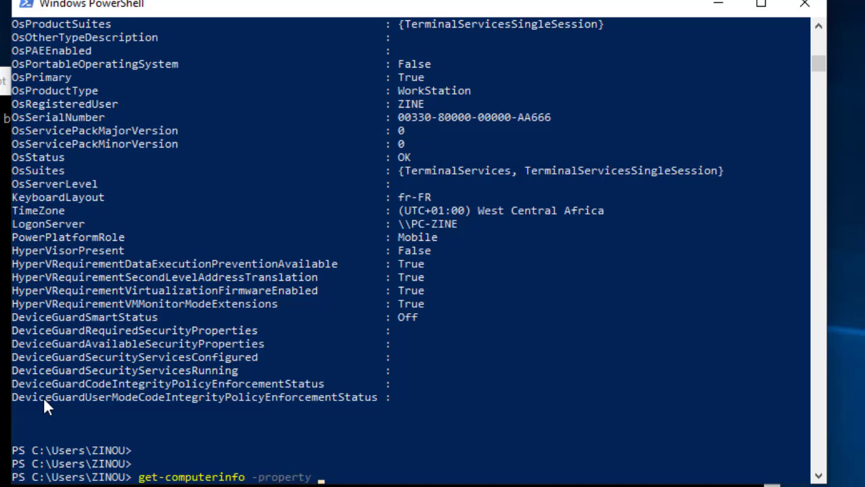
pyautogui.write('BiosSeralNumber')
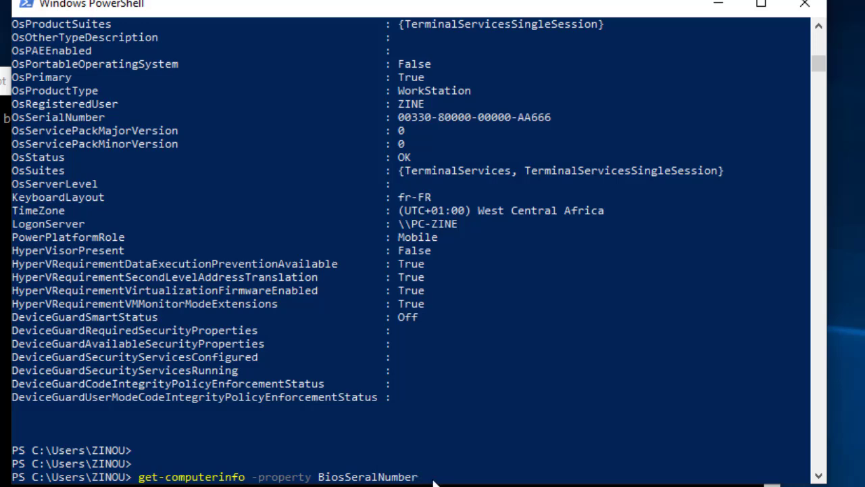